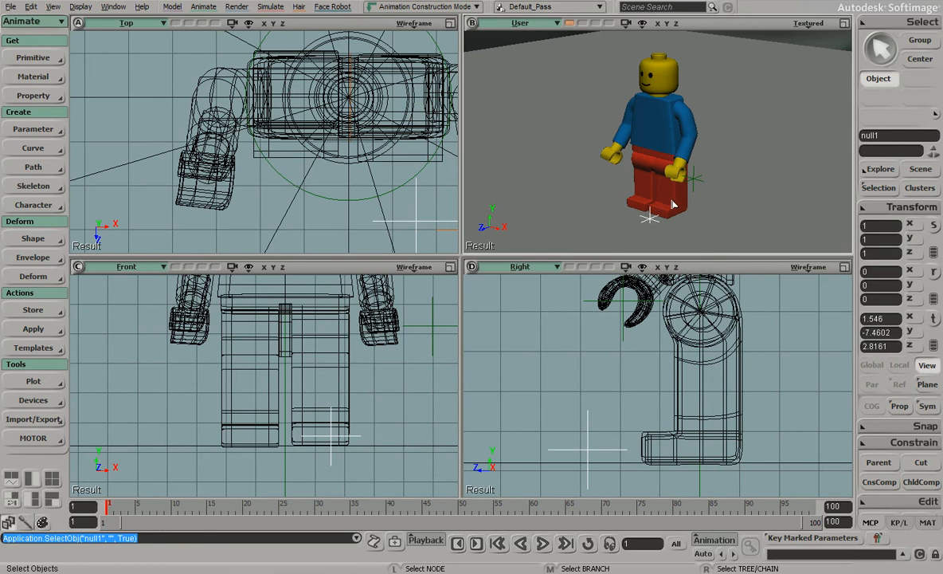
{"action": "mouse_move", "coordinate": [683, 220]}
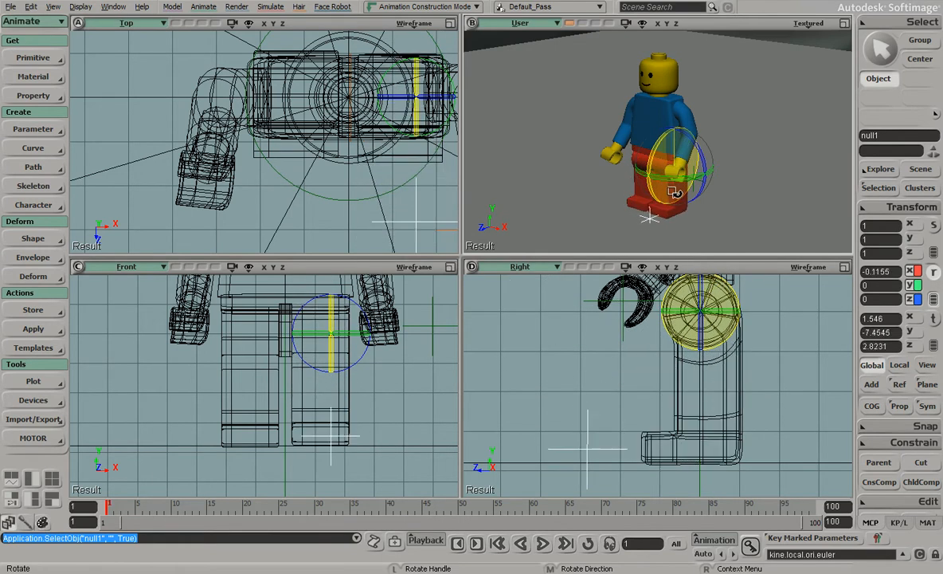
- Rotate null1 around X to see how the leg currently swings
{"action": "left_click_drag", "start_coordinate": [678, 167], "coordinate": [685, 178]}
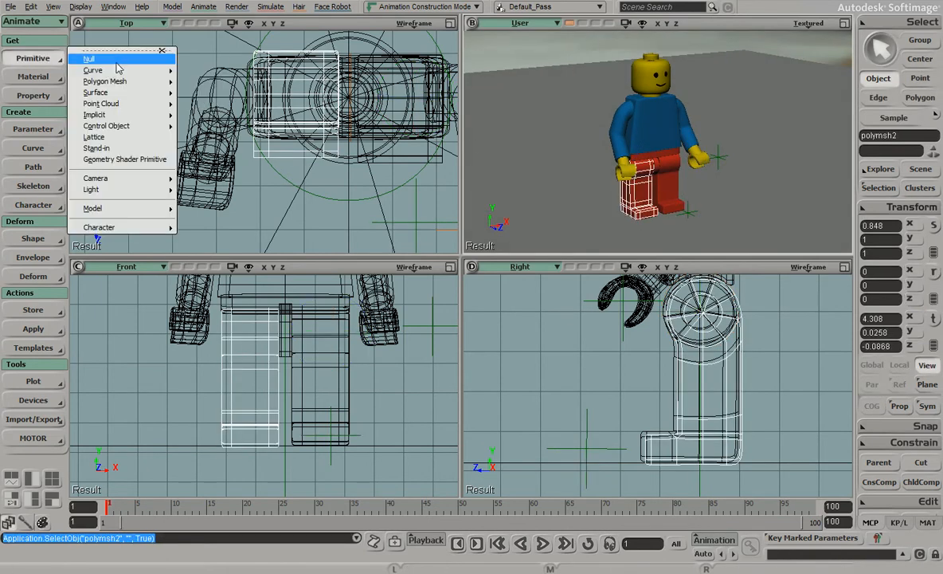
- Create null2 and translate it to the leg's hip
{"action": "left_click", "coordinate": [93, 59]}
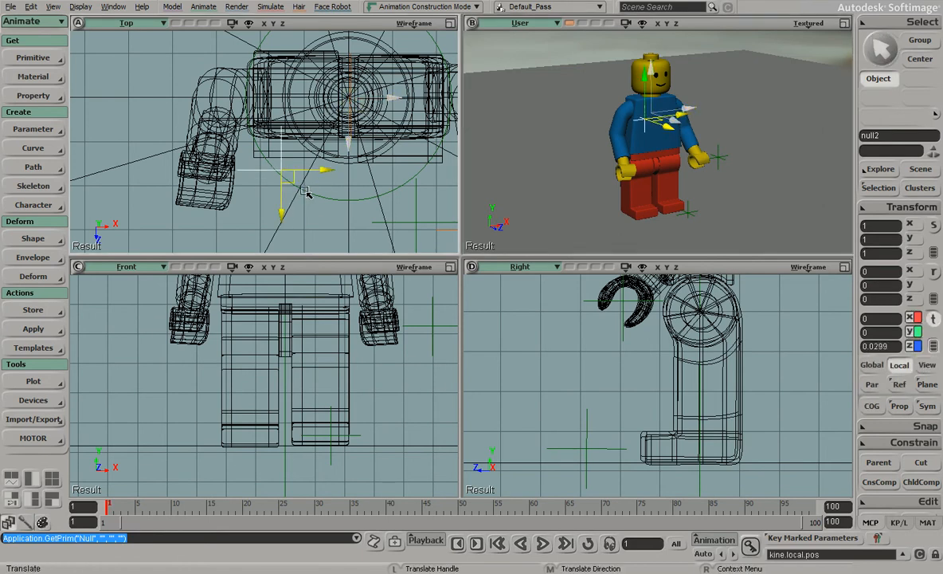
{"action": "left_click_drag", "start_coordinate": [306, 194], "coordinate": [306, 365]}
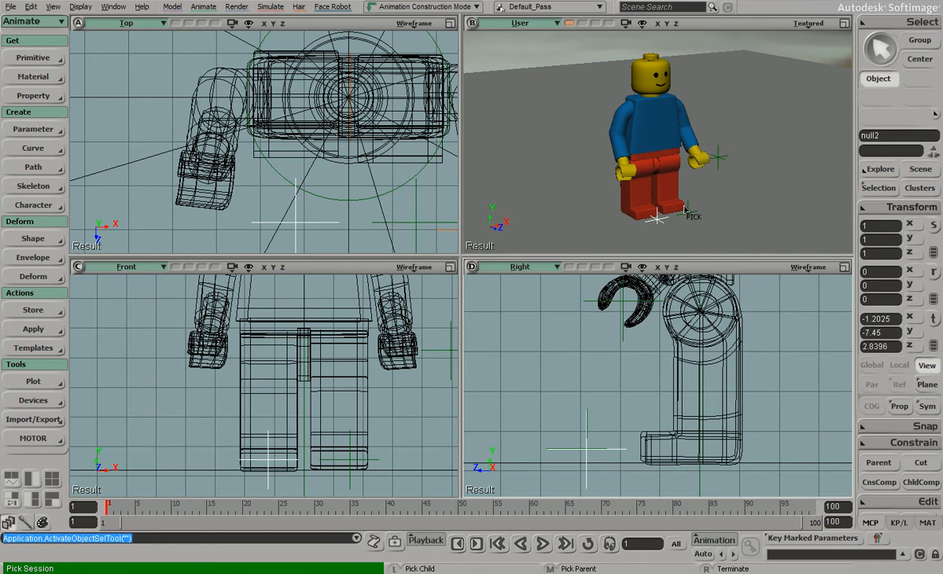
- Parent the leg under null2 by picking it as the child
{"action": "left_click", "coordinate": [641, 199]}
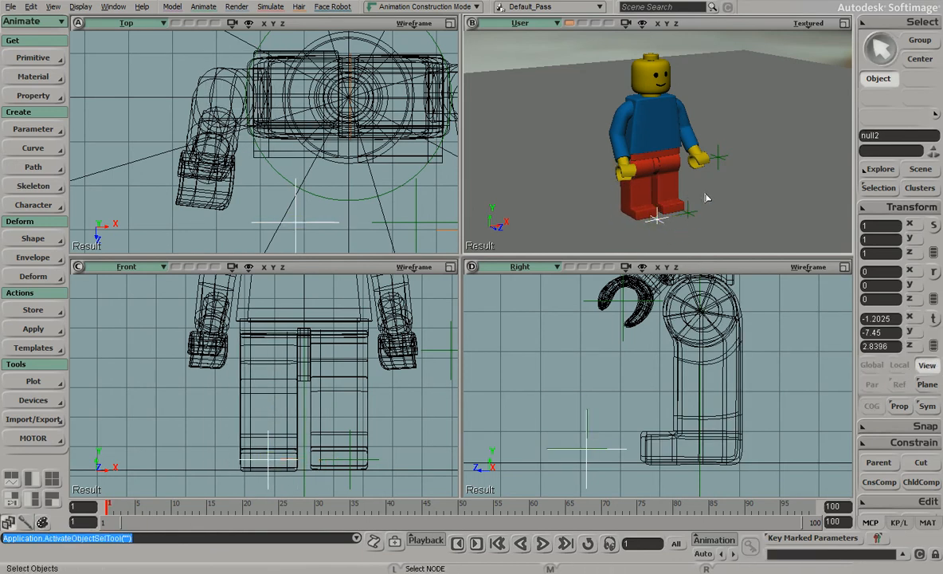
{"action": "mouse_move", "coordinate": [654, 229]}
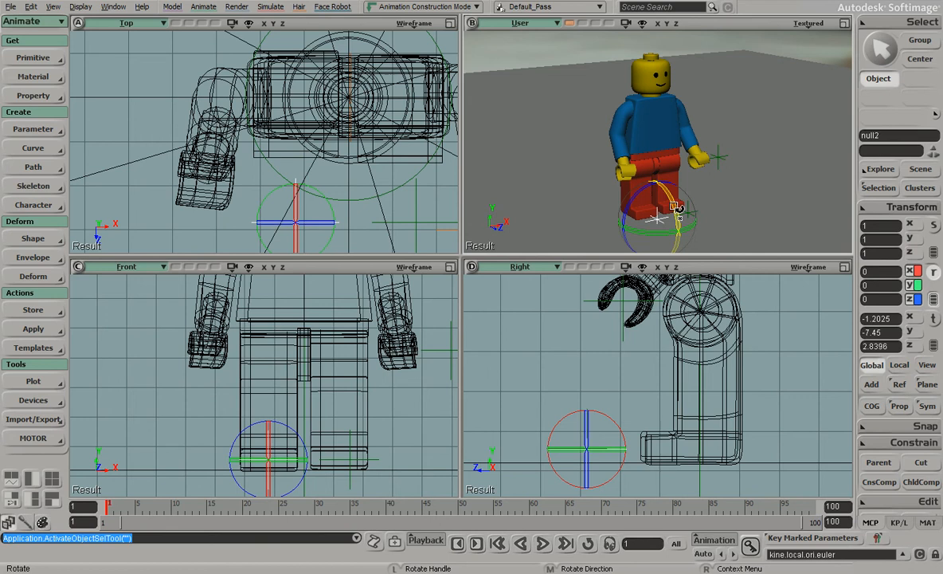
- Move null2's pivot up to the hip and test-rotate the leg from there
{"action": "left_click_drag", "start_coordinate": [682, 207], "coordinate": [693, 315]}
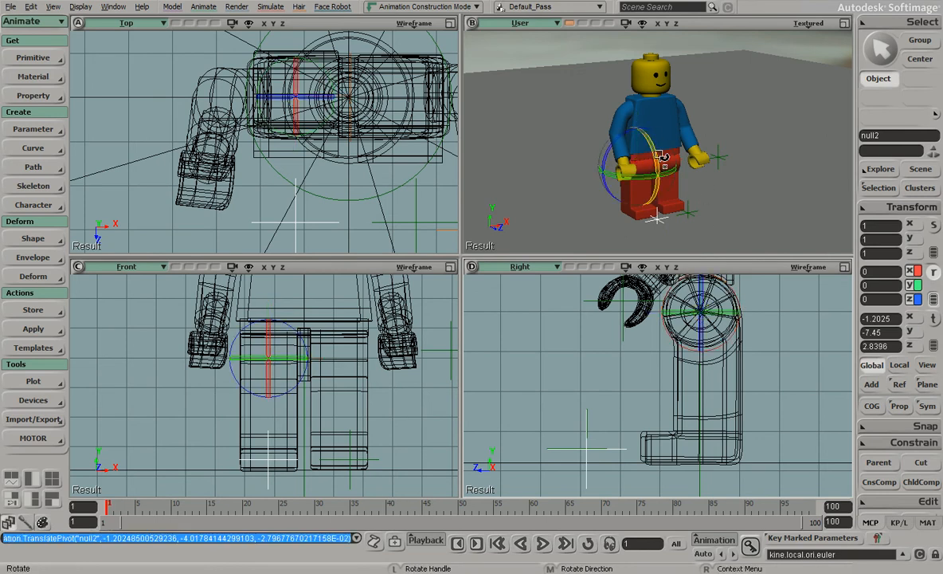
{"action": "left_click_drag", "start_coordinate": [653, 159], "coordinate": [661, 162]}
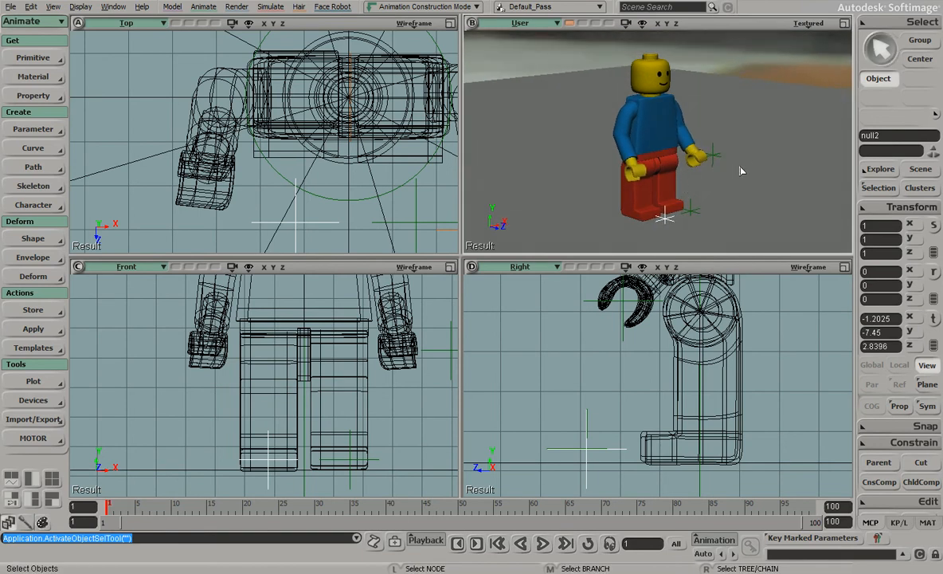
{"action": "mouse_move", "coordinate": [733, 172]}
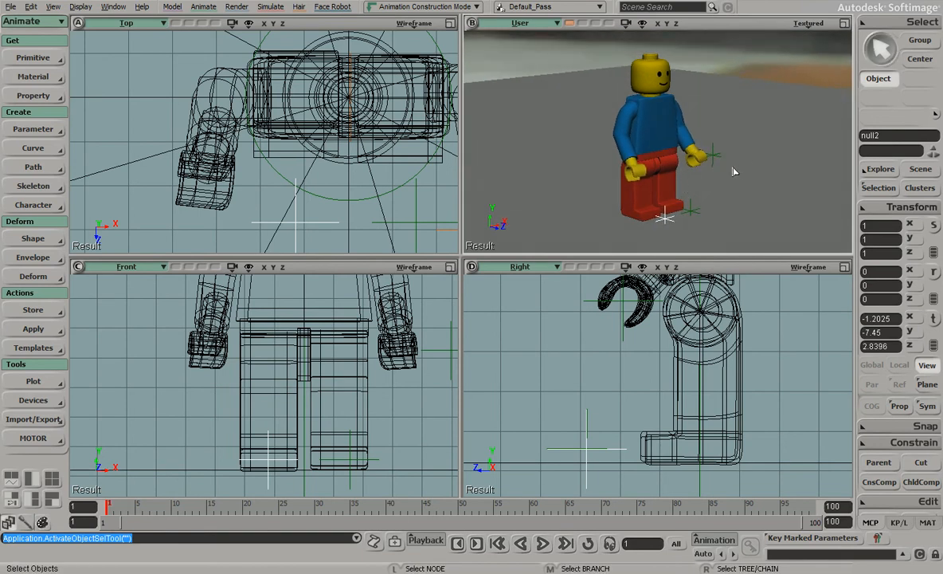
{"action": "mouse_move", "coordinate": [842, 225]}
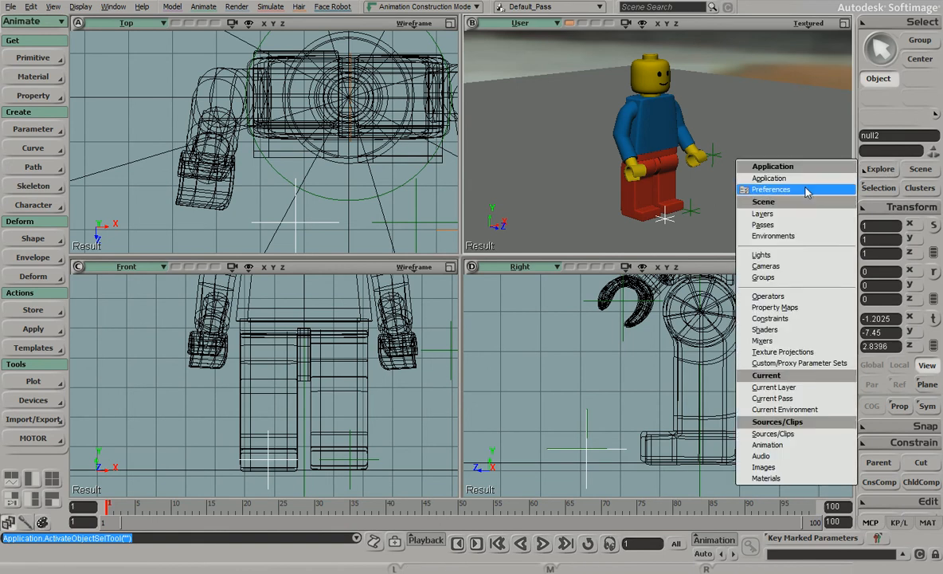
{"action": "mouse_move", "coordinate": [793, 236]}
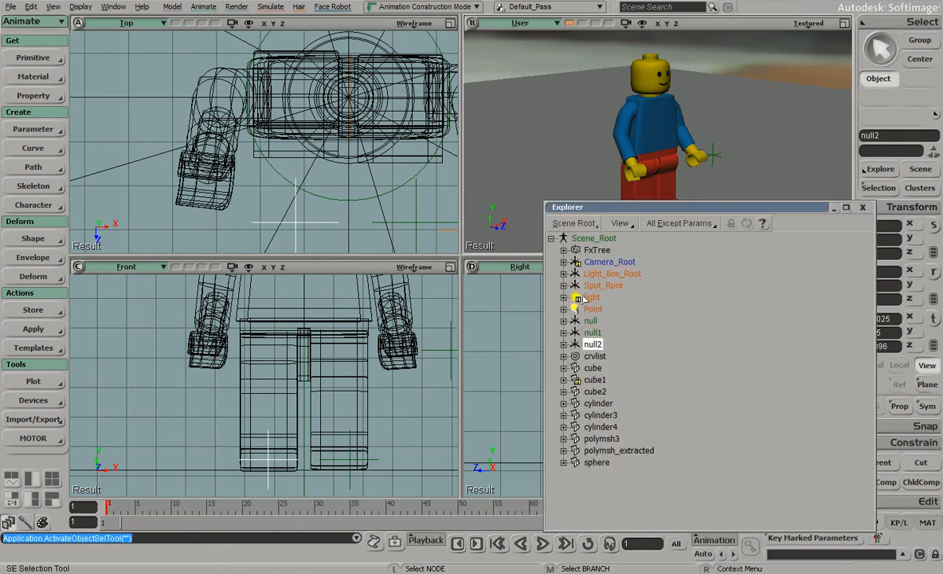
- Expand null2 in the Explorer to reveal its Kinematics entries
{"action": "left_click", "coordinate": [592, 297]}
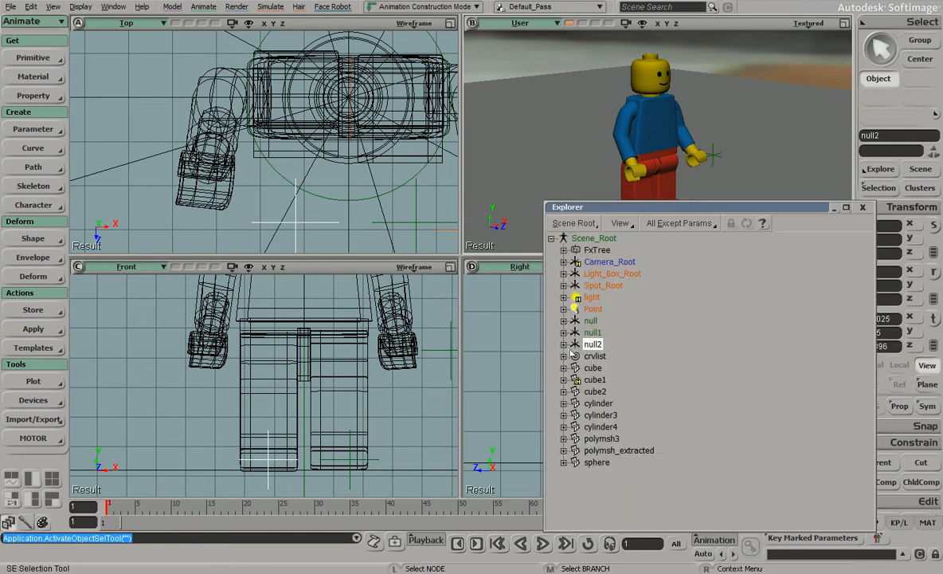
{"action": "left_click", "coordinate": [564, 344]}
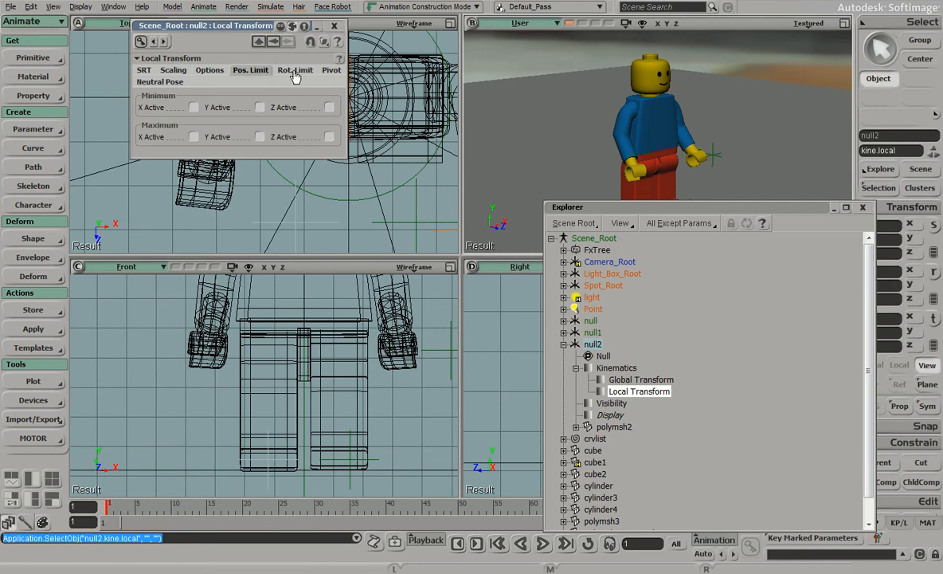
- Activate null2's min and max X rotation limits at -80 and 80 degrees
{"action": "left_click", "coordinate": [294, 70]}
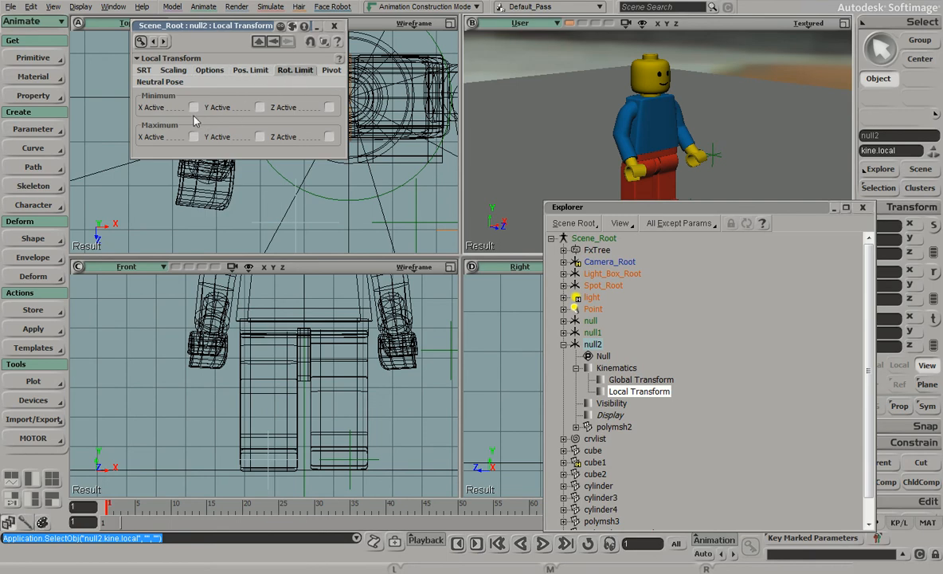
{"action": "left_click", "coordinate": [195, 107]}
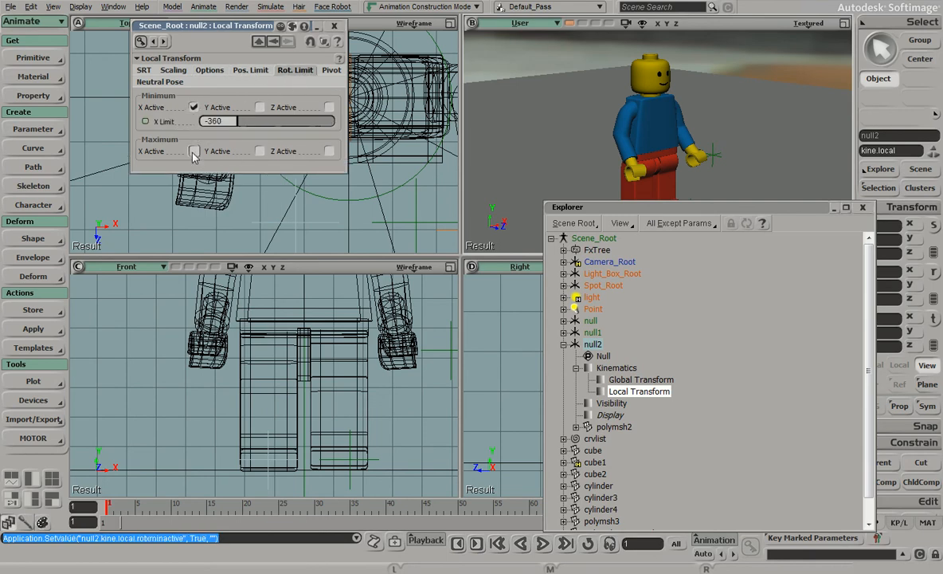
{"action": "left_click", "coordinate": [194, 152]}
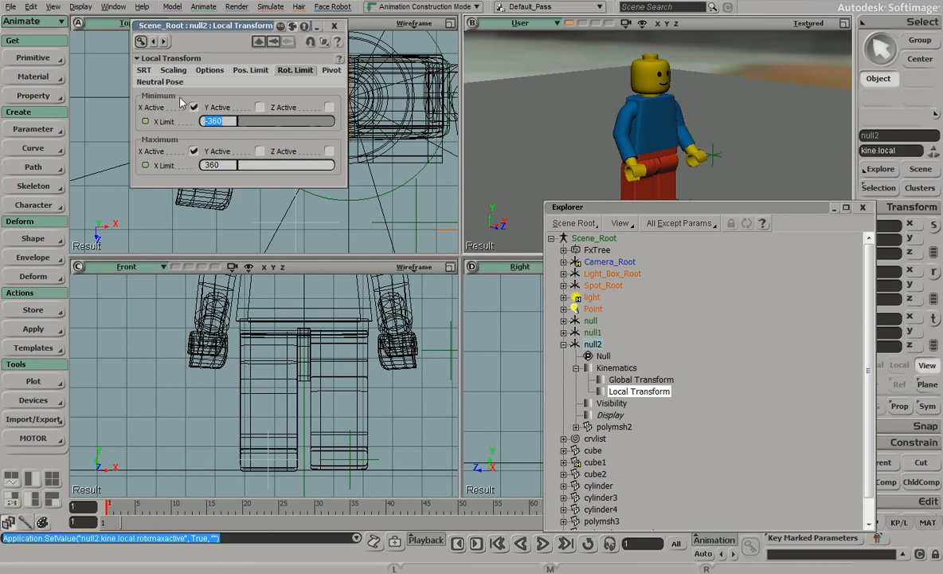
{"action": "type", "text": "5"}
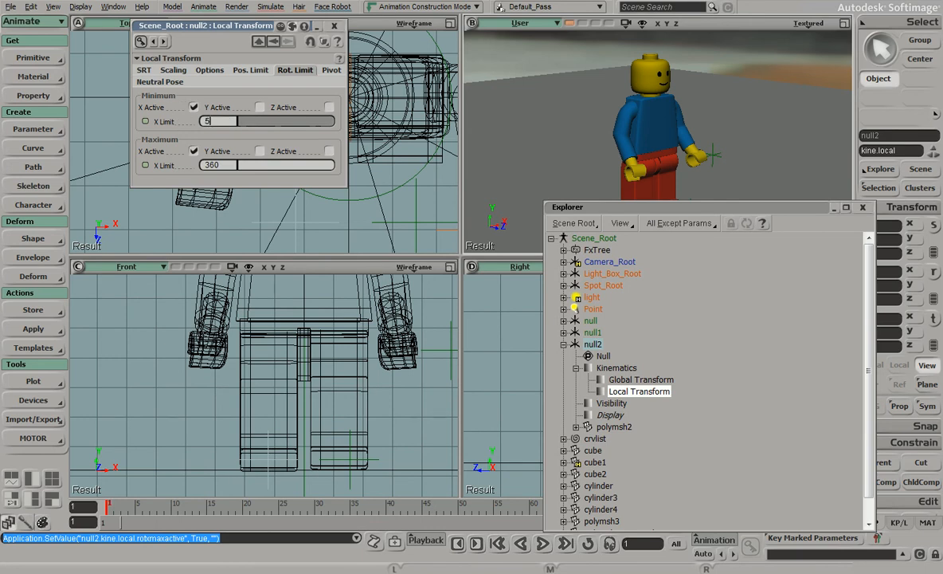
{"action": "left_click", "coordinate": [239, 121]}
{"action": "type", "text": "-80"}
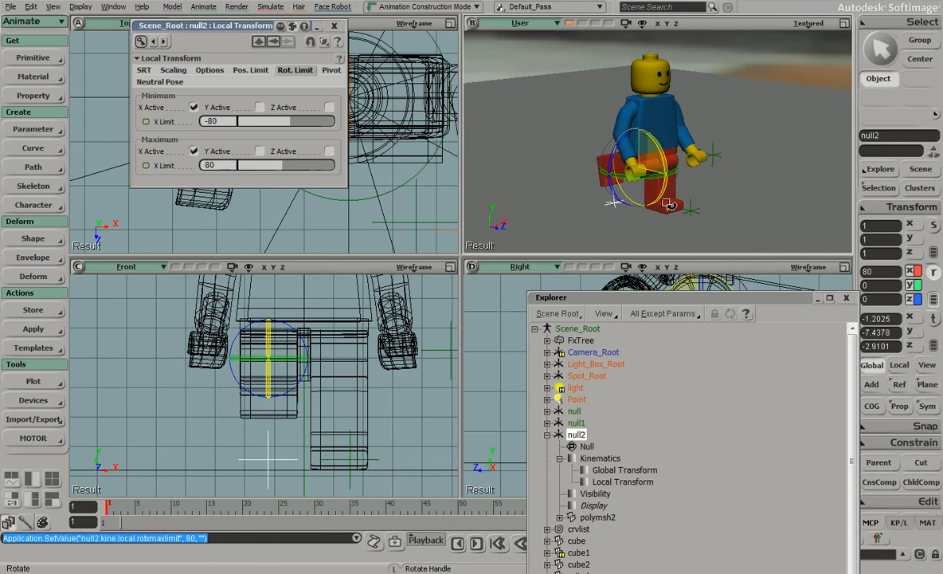
- Test the leg against its limits and lower the maximum X limit to 50
{"action": "left_click_drag", "start_coordinate": [669, 204], "coordinate": [599, 165]}
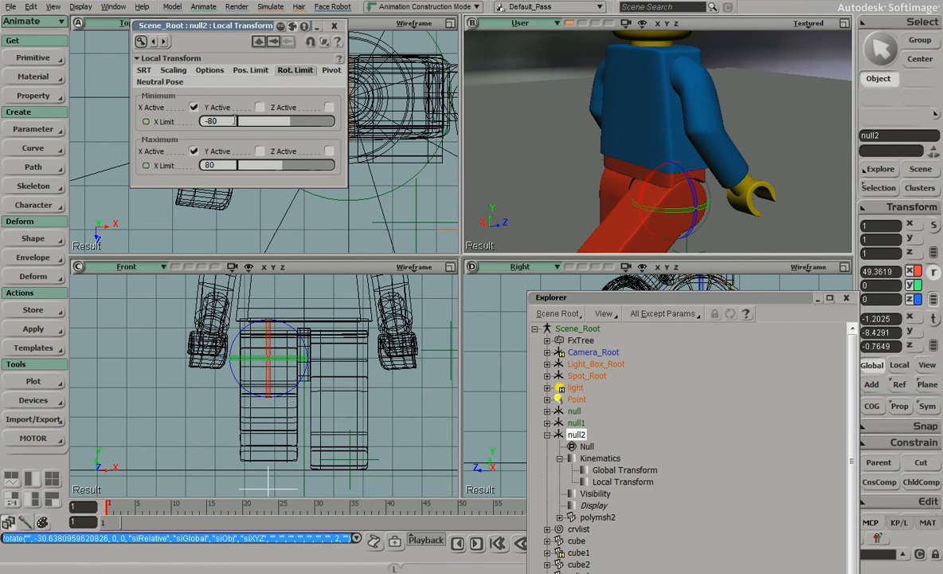
{"action": "type", "text": "-850"}
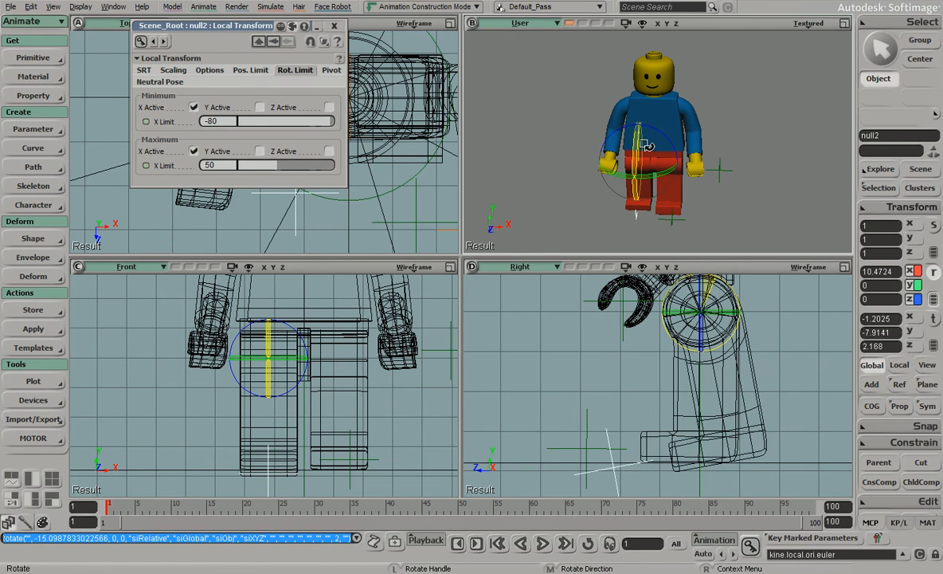
- Swing the leg to the 50-degree limit and view it from the side
{"action": "left_click_drag", "start_coordinate": [646, 144], "coordinate": [661, 156]}
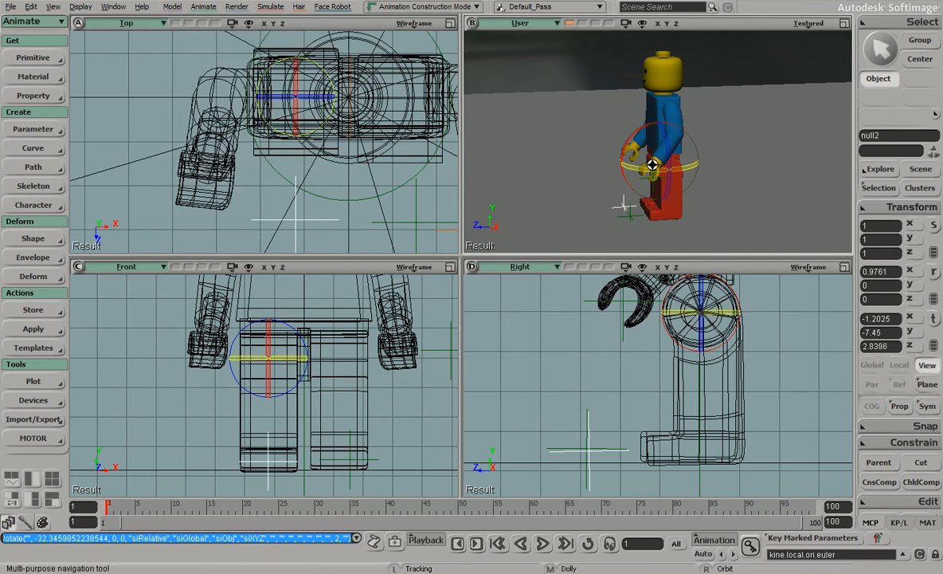
{"action": "left_click_drag", "start_coordinate": [652, 166], "coordinate": [653, 169]}
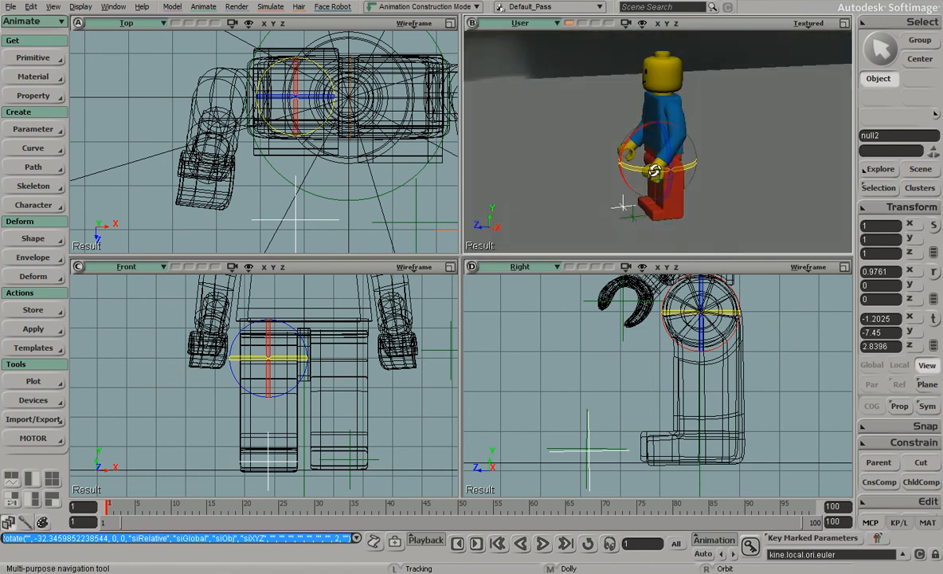